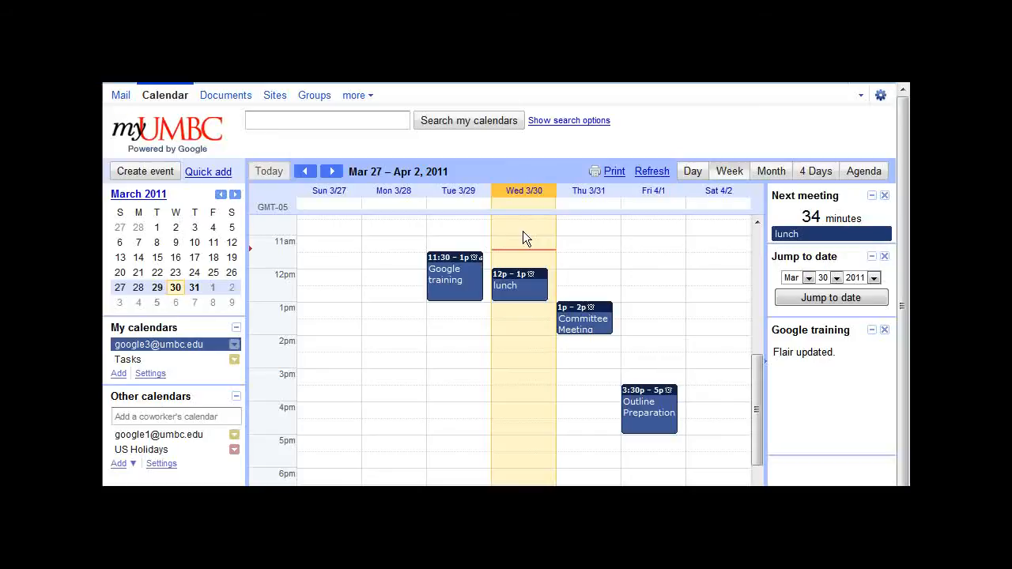
{"action": "mouse_move", "coordinate": [509, 289]}
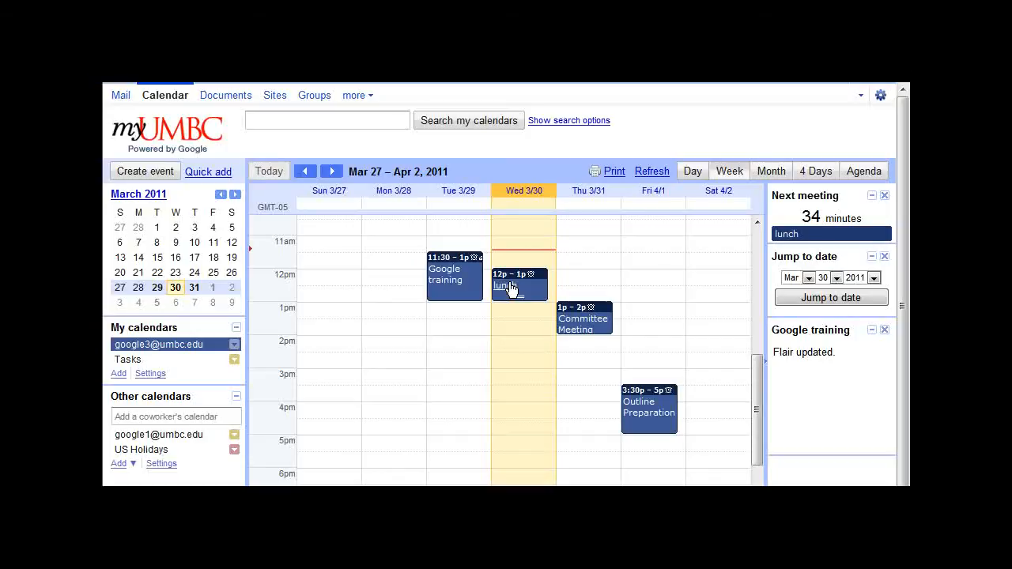
{"action": "mouse_move", "coordinate": [510, 286]}
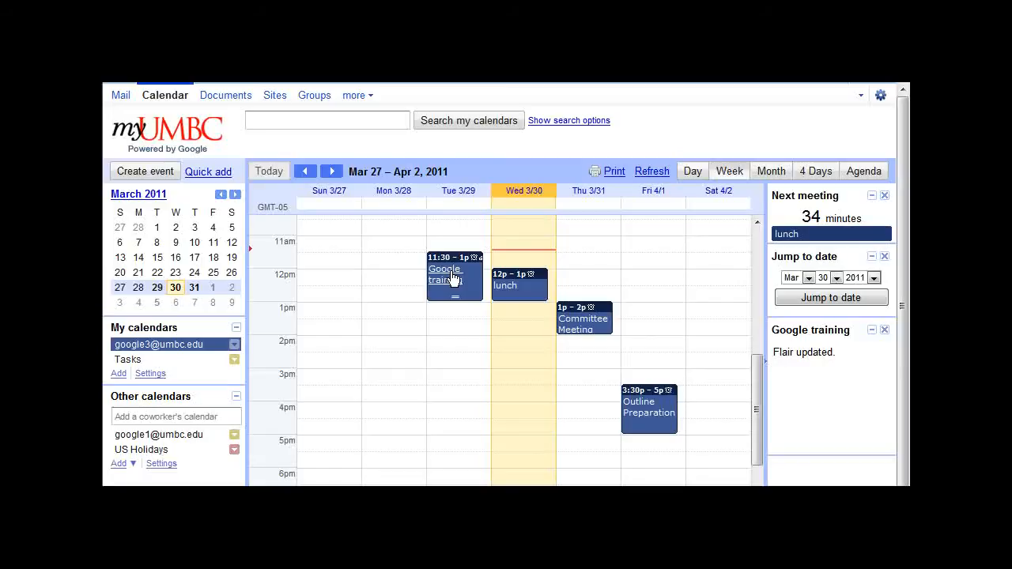
Mark the 'Google training' event with the question-mark flair icon and save it
{"action": "left_click", "coordinate": [445, 274]}
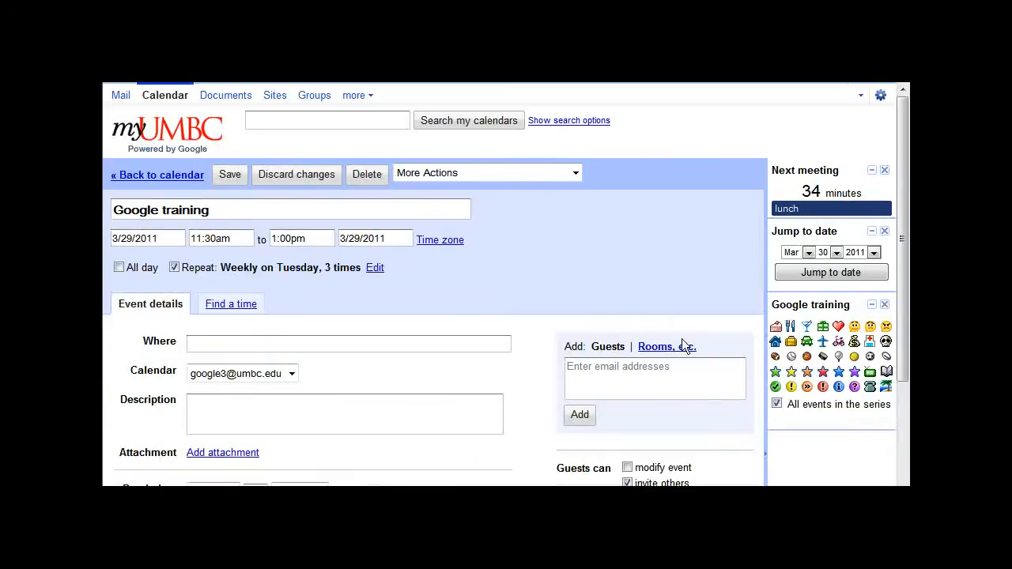
{"action": "mouse_move", "coordinate": [858, 395]}
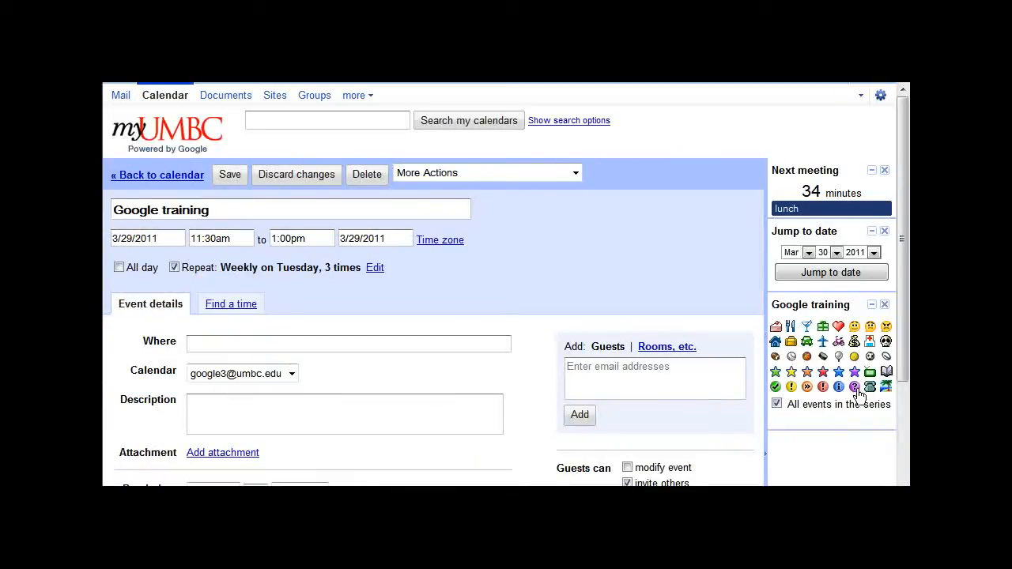
{"action": "mouse_move", "coordinate": [855, 388]}
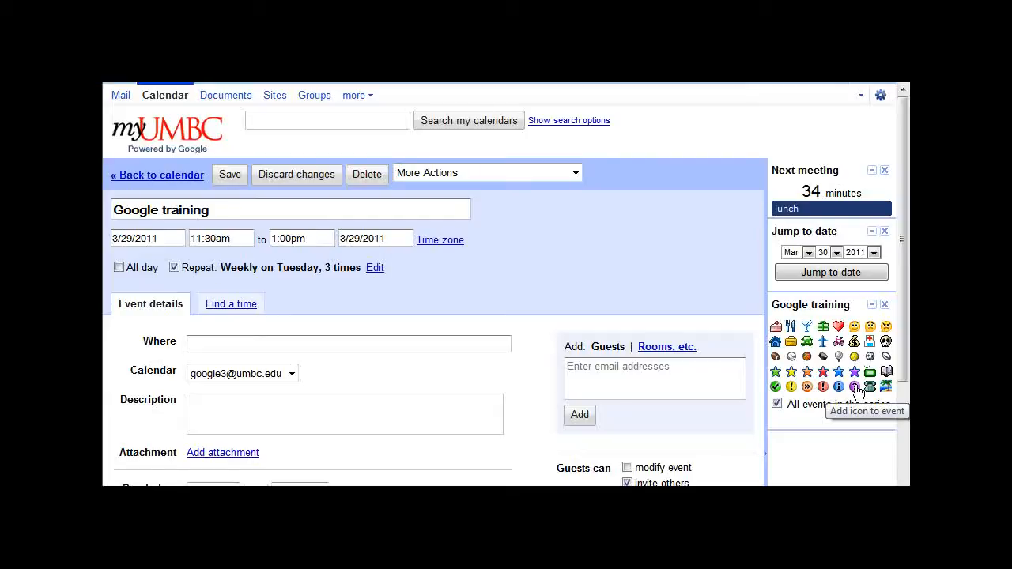
{"action": "left_click", "coordinate": [855, 387]}
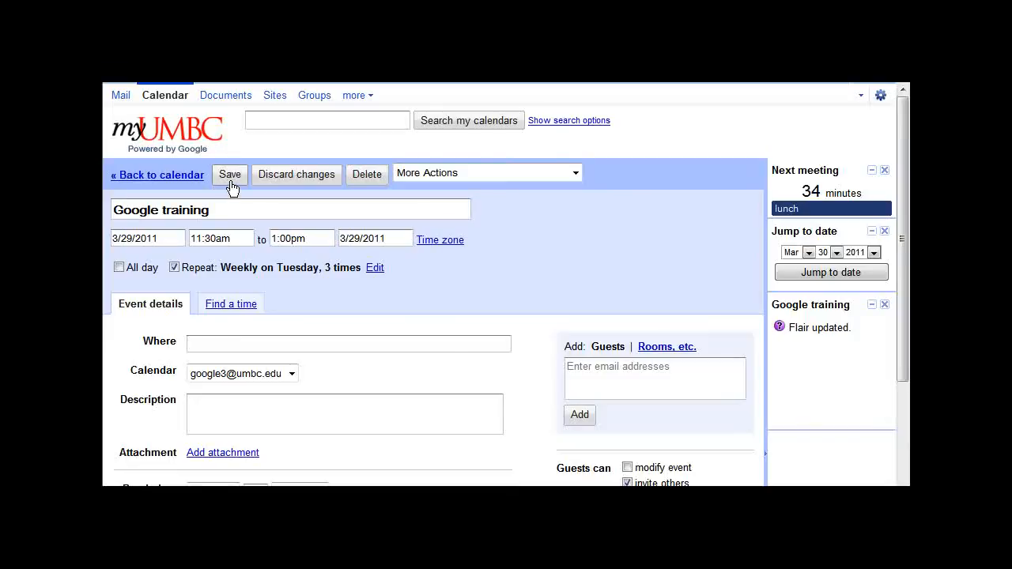
{"action": "left_click", "coordinate": [229, 173]}
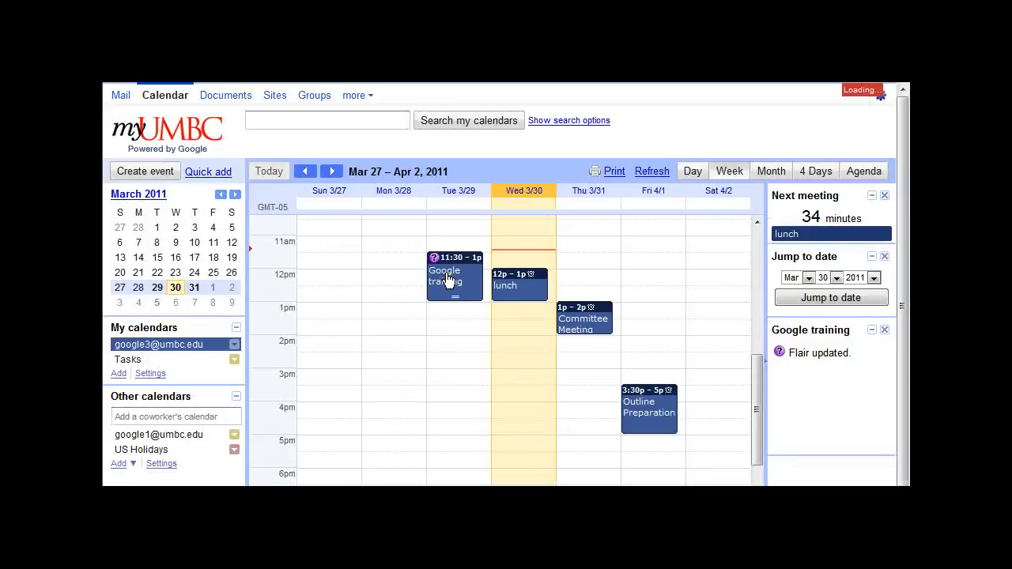
Remove the question-mark icon from the 'Google training' event and save
{"action": "left_click", "coordinate": [448, 276]}
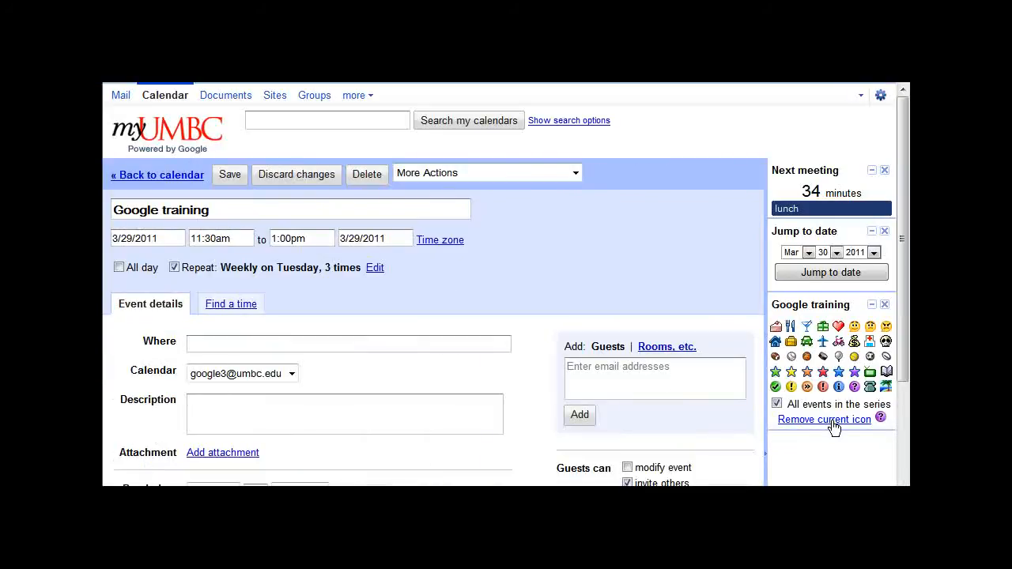
{"action": "left_click", "coordinate": [824, 419]}
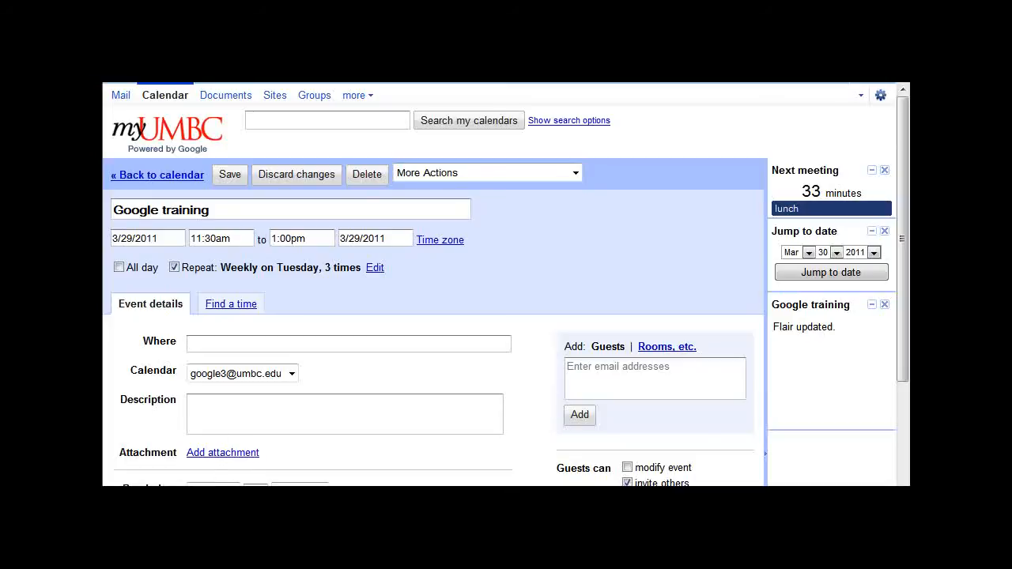
{"action": "left_click", "coordinate": [157, 175]}
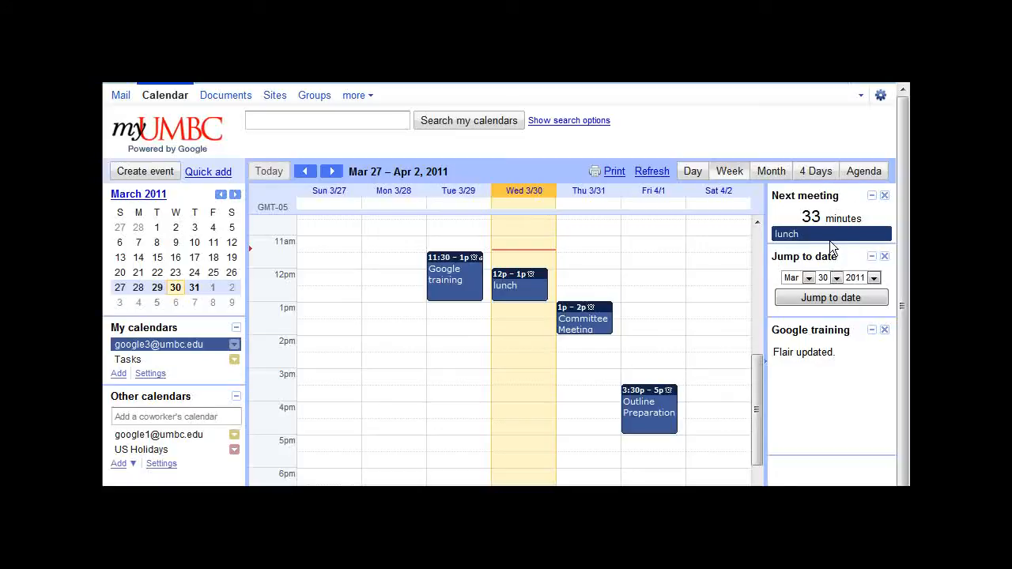
{"action": "mouse_move", "coordinate": [875, 103]}
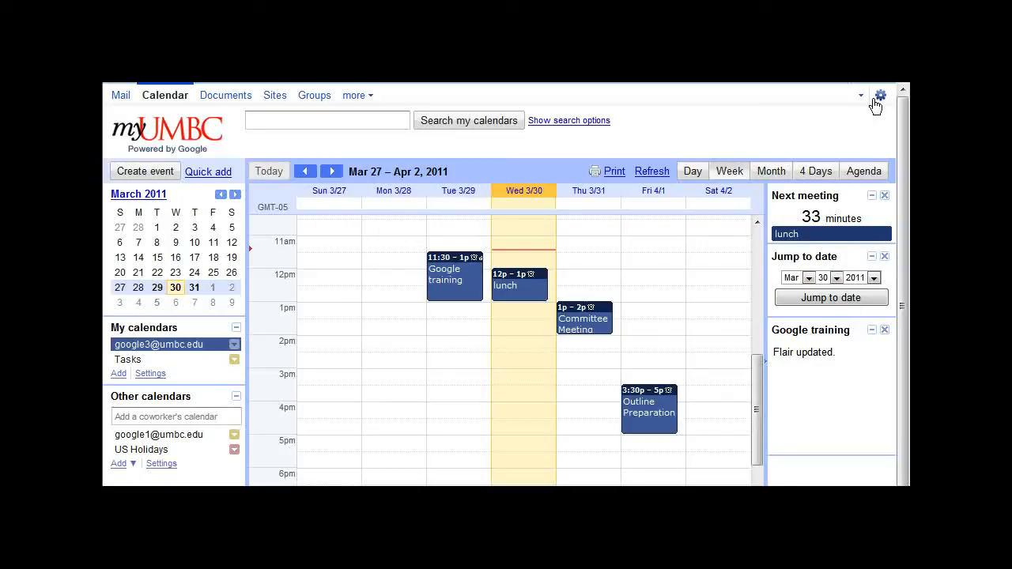
Open the Labs settings page and scroll down to Event flair
{"action": "left_click", "coordinate": [880, 95]}
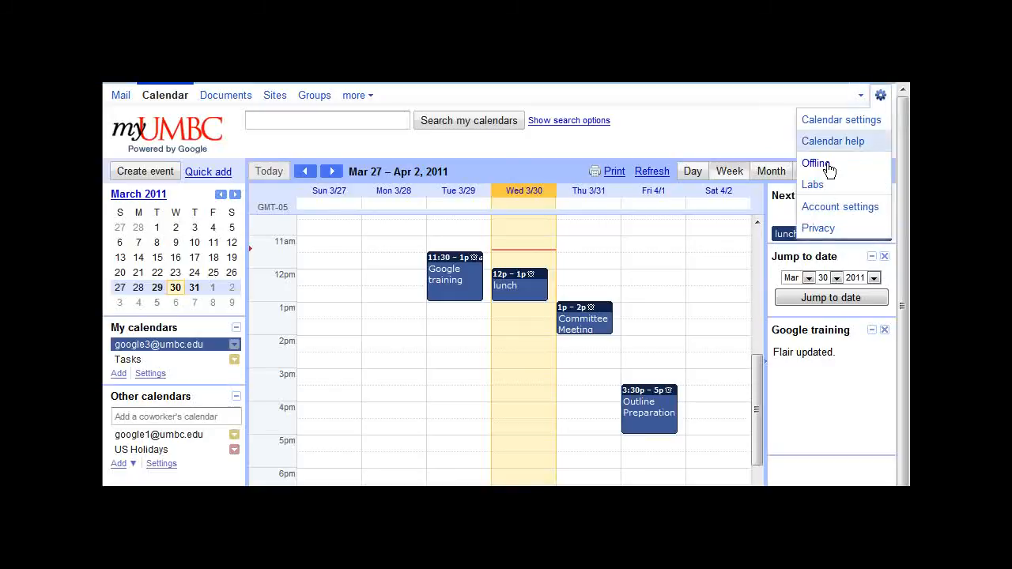
{"action": "left_click", "coordinate": [813, 184]}
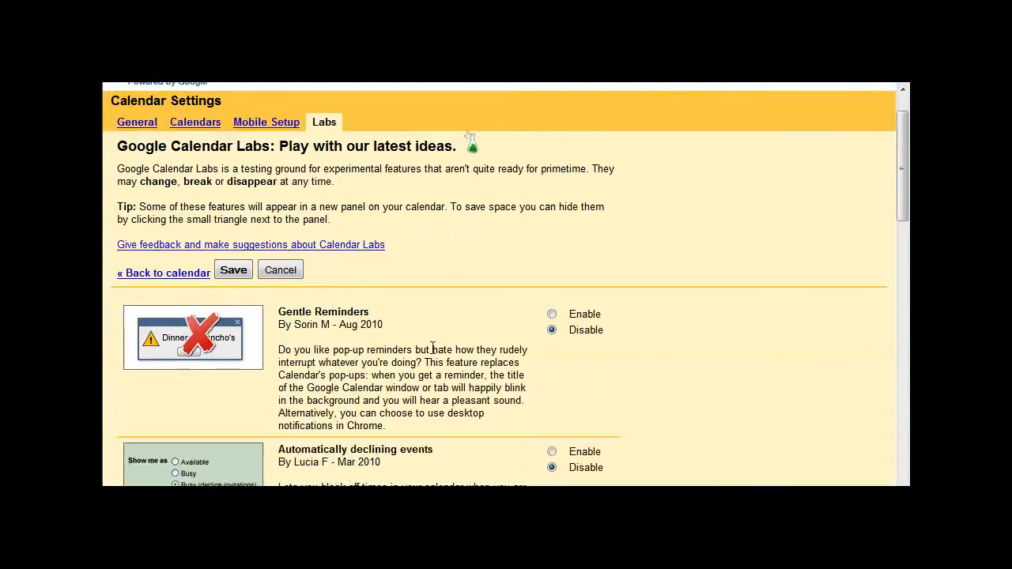
{"action": "scroll", "scroll_direction": "down", "scroll_amount": 3}
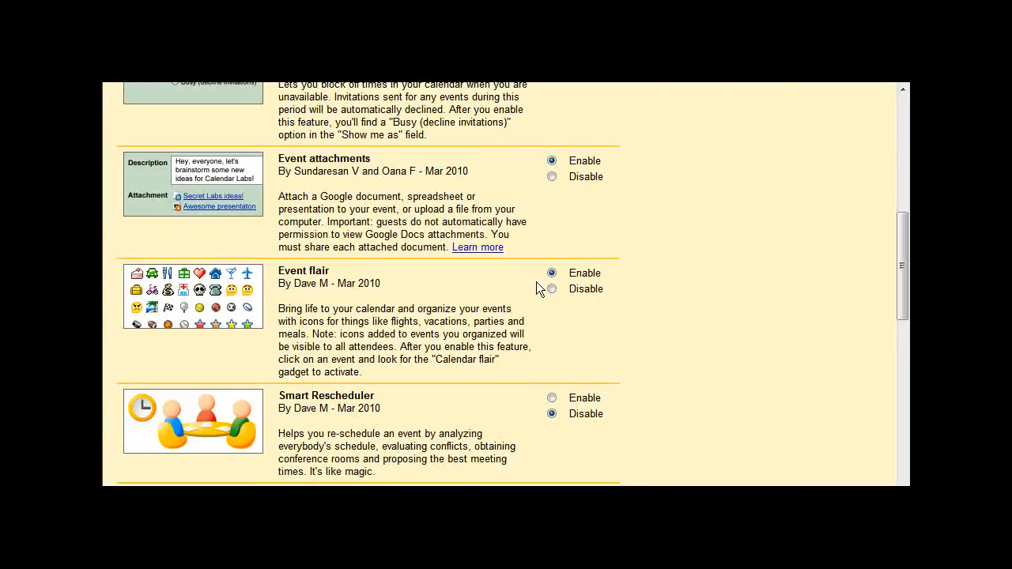